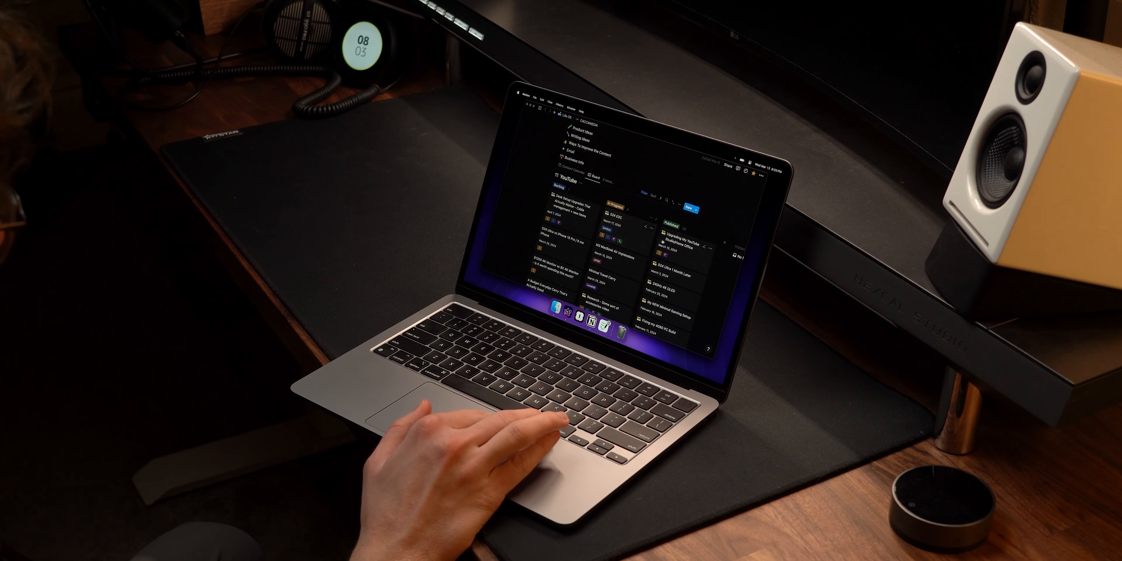
# Zoom the adjustment clip above the V2 B-roll to 1.130 with keyframes near its end
pyautogui.click(619, 210)
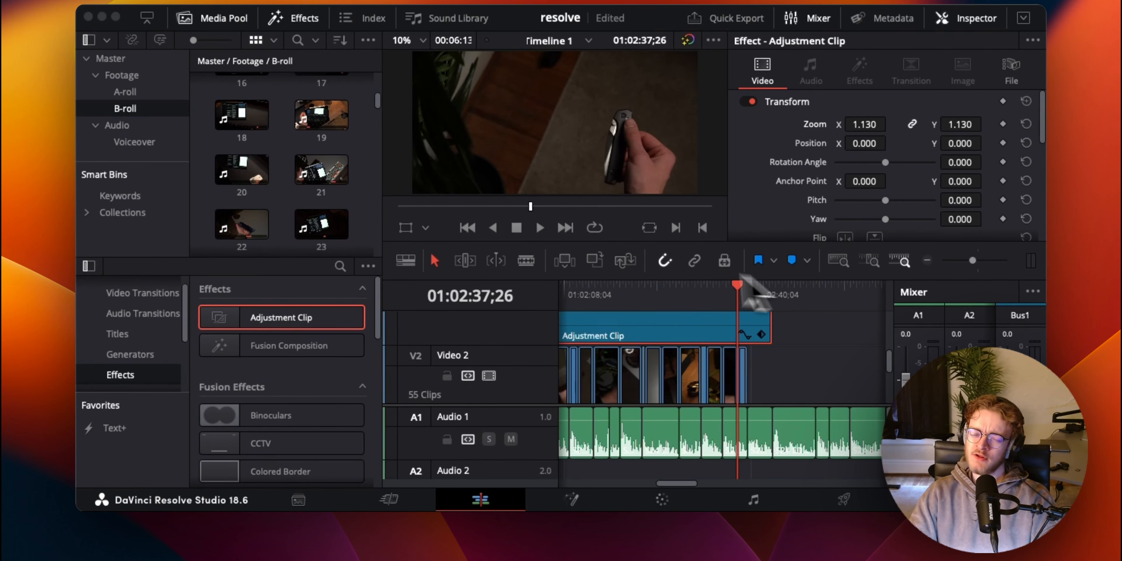
pyautogui.click(746, 294)
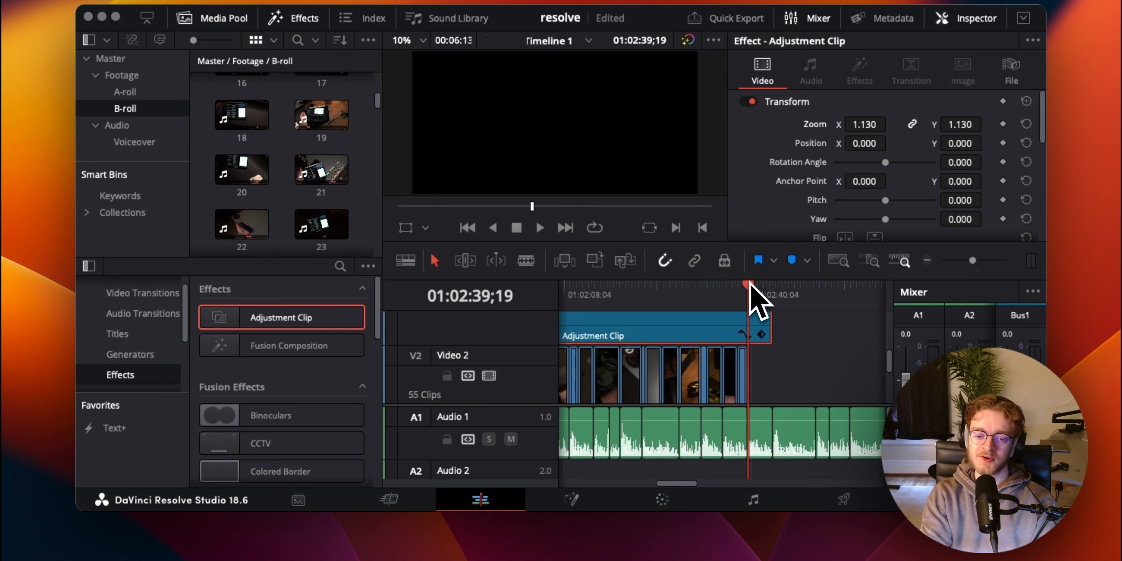
pyautogui.moveTo(758, 300)
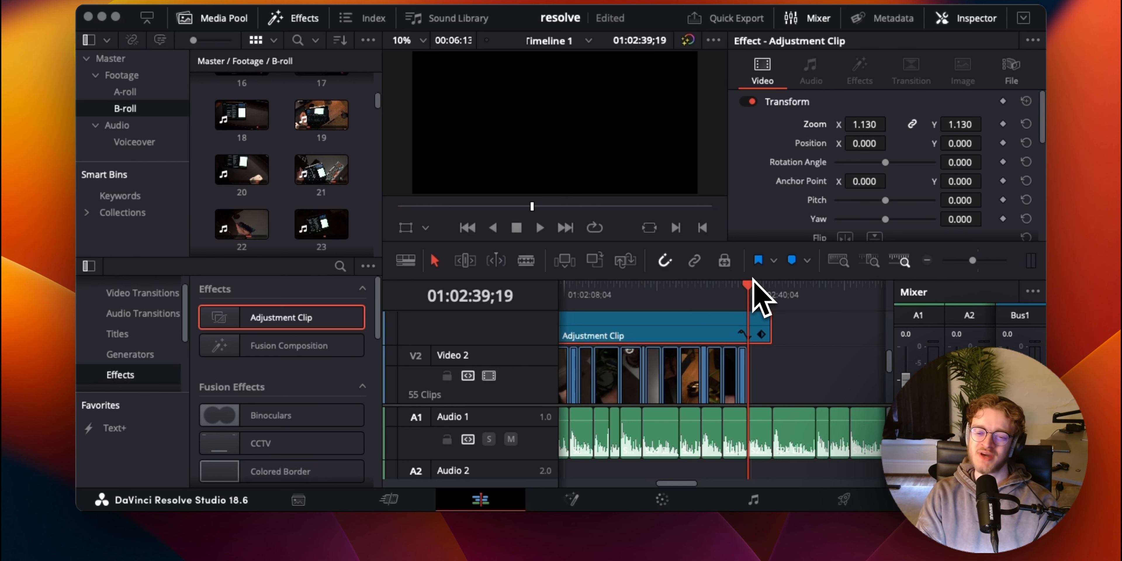
pyautogui.moveTo(755, 297)
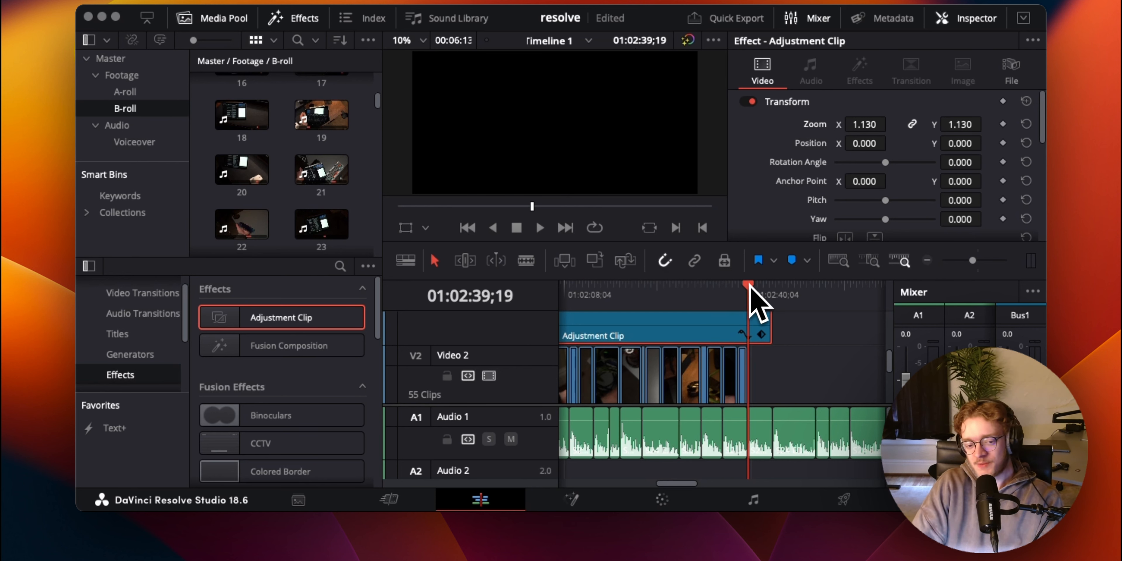
pyautogui.moveTo(727, 351)
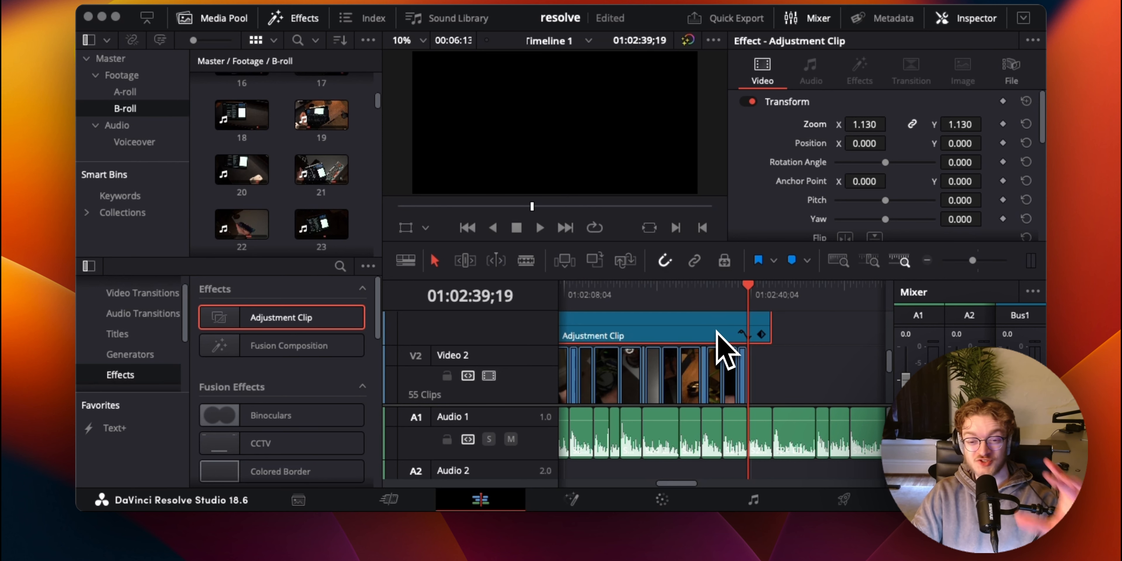
pyautogui.moveTo(723, 236)
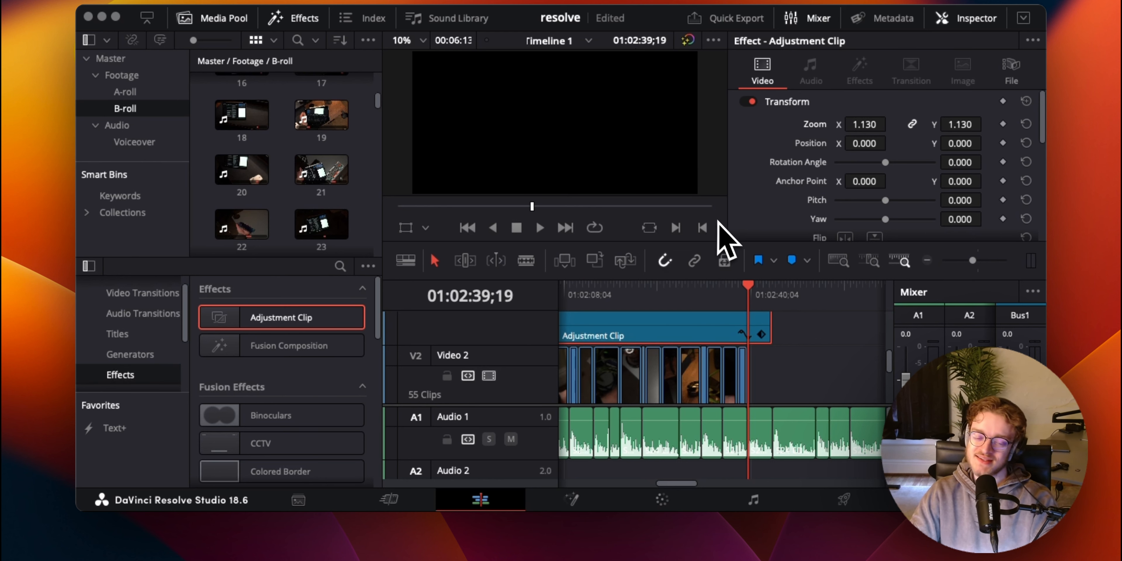